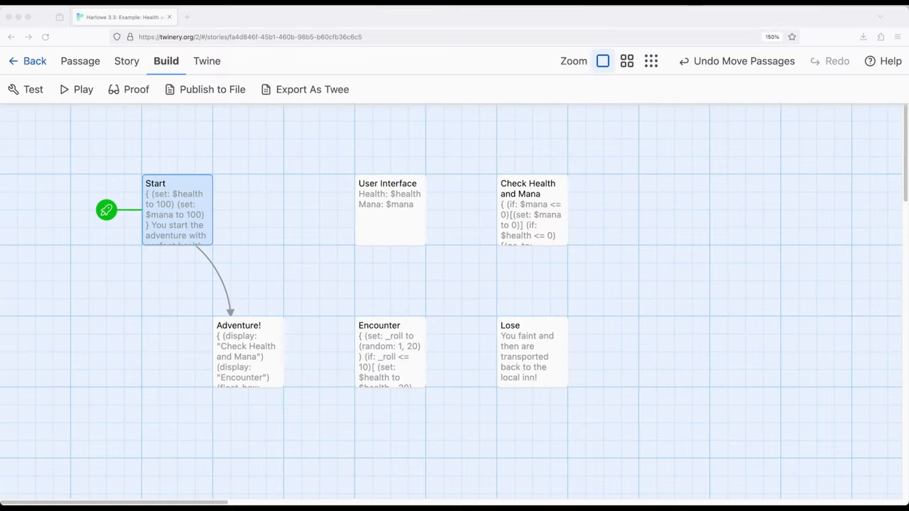
mouse_move(338, 232)
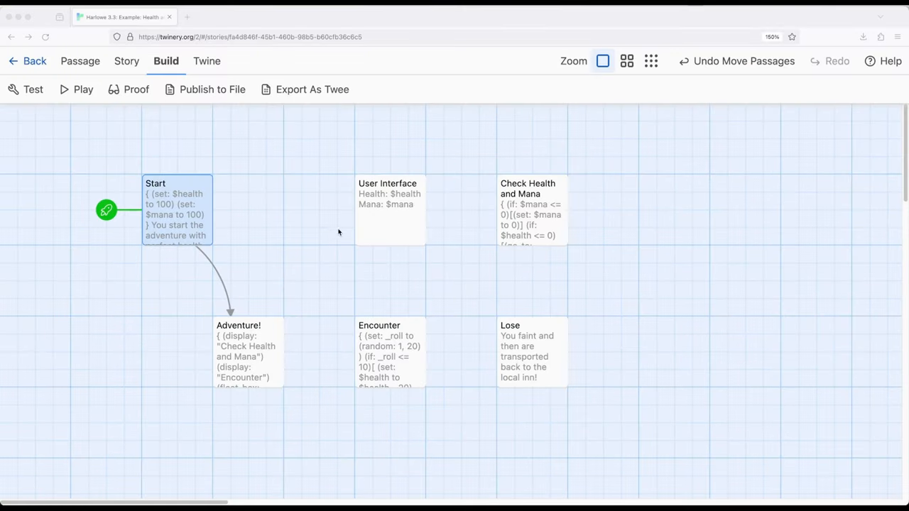
mouse_move(317, 253)
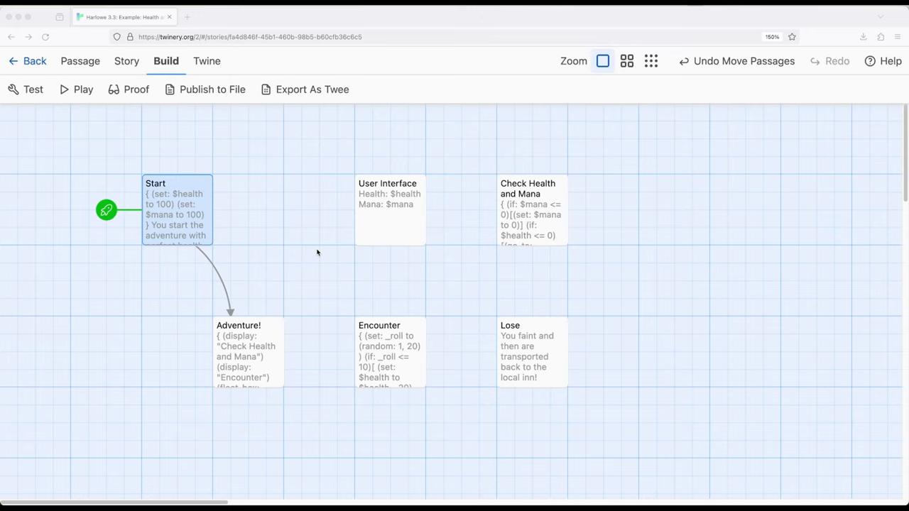
mouse_move(316, 253)
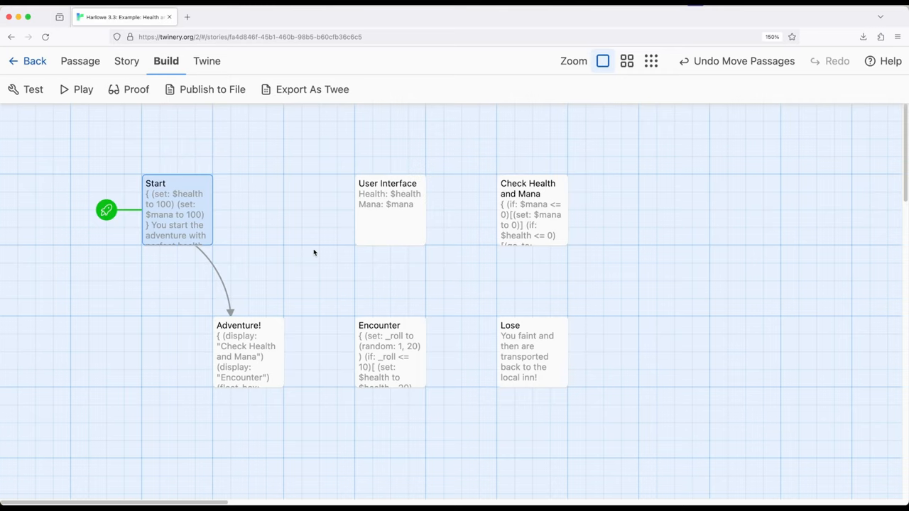
mouse_move(164, 223)
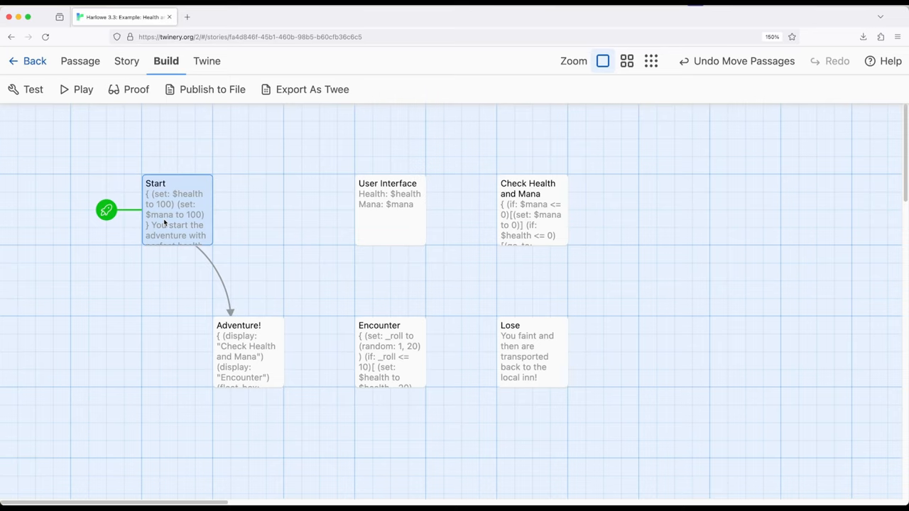
Step: Open the Start passage and inspect its (set:) macros setting health and mana to 100
double_click(176, 210)
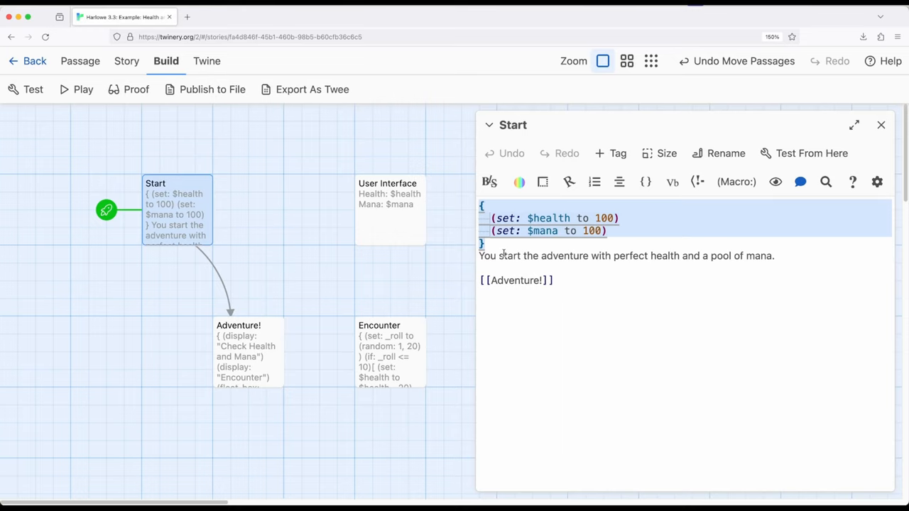
left_click(486, 243)
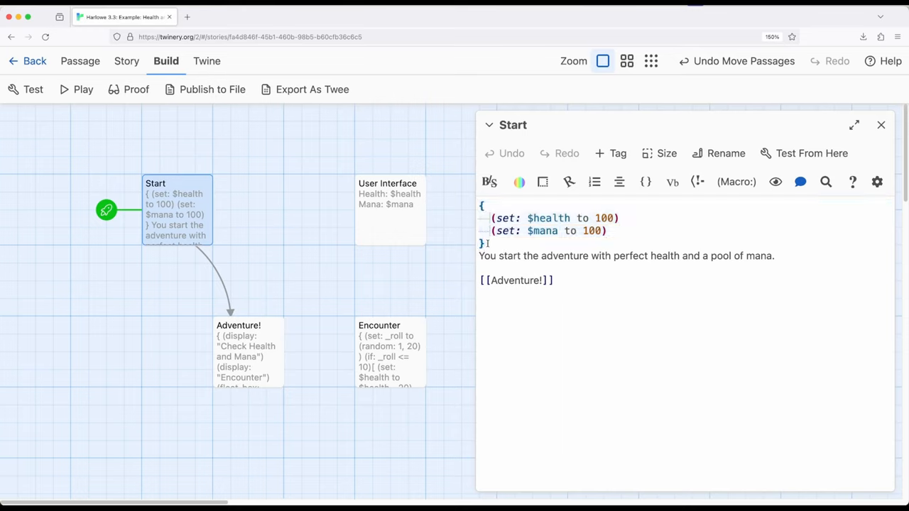
left_click_drag(492, 218, 606, 231)
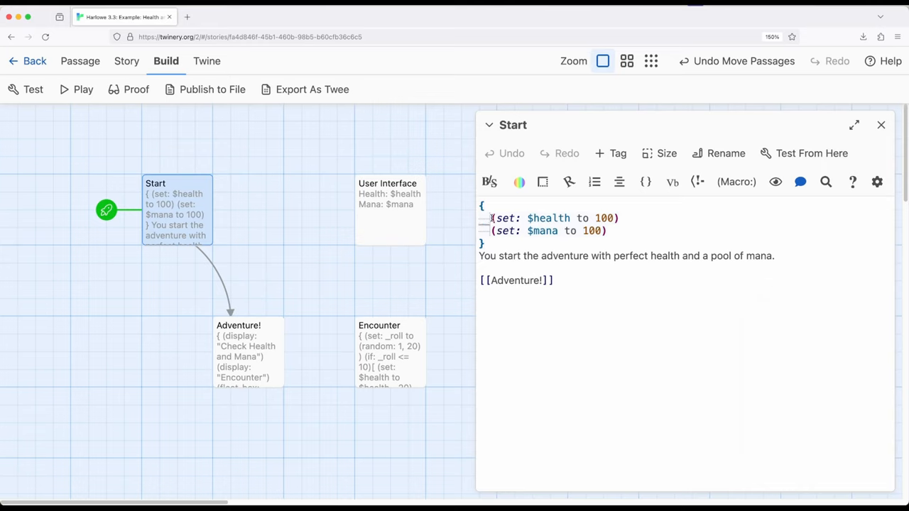
left_click_drag(491, 218, 619, 218)
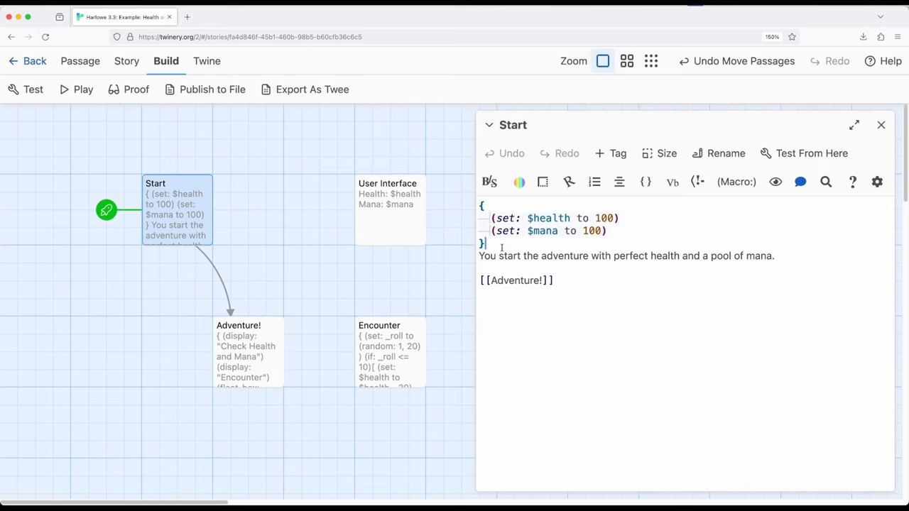
mouse_move(882, 125)
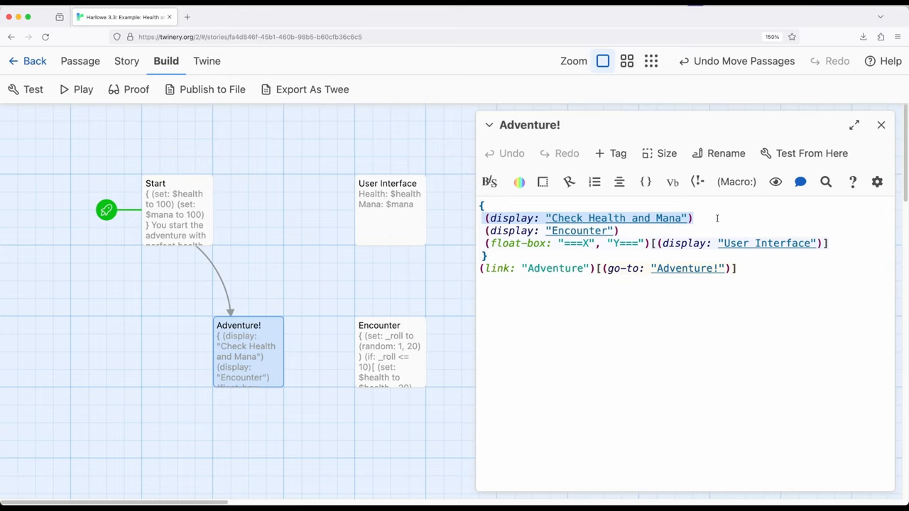
Step: Inspect Adventure!'s (display:) and (float-box:) code, then close the passage
left_click(694, 219)
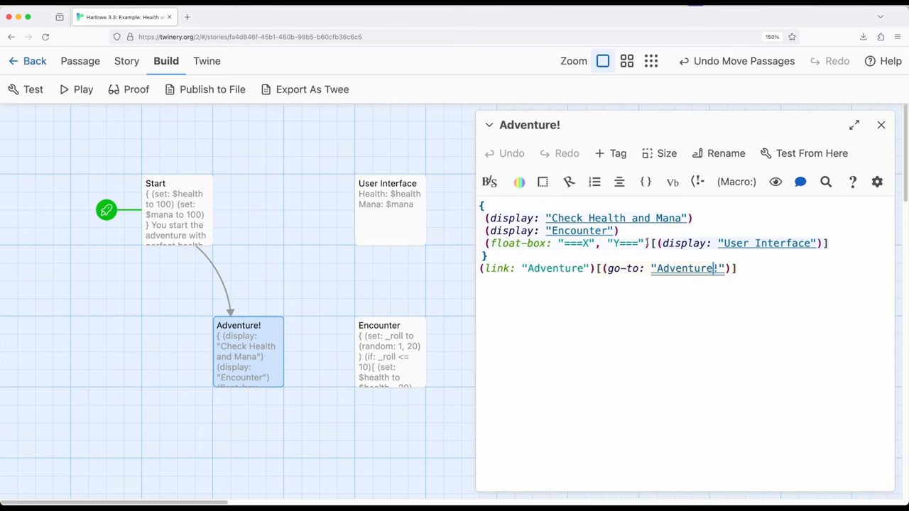
double_click(765, 243)
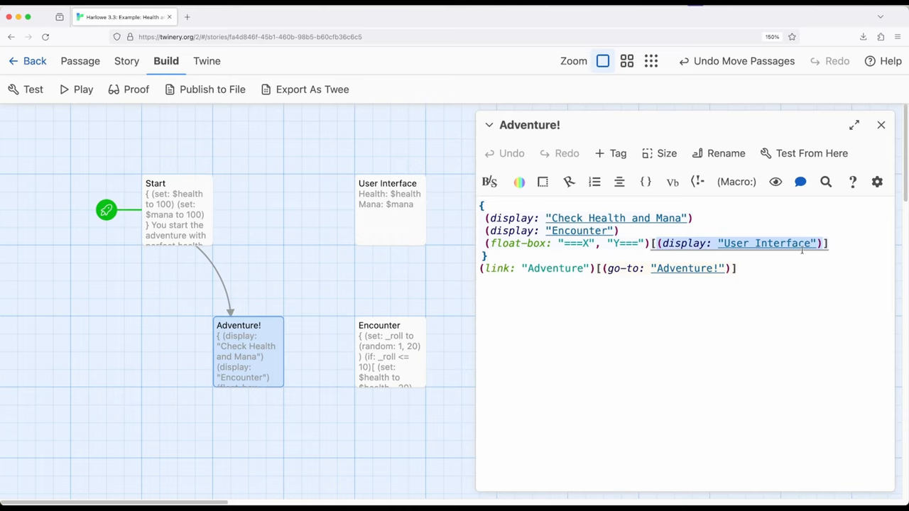
mouse_move(795, 285)
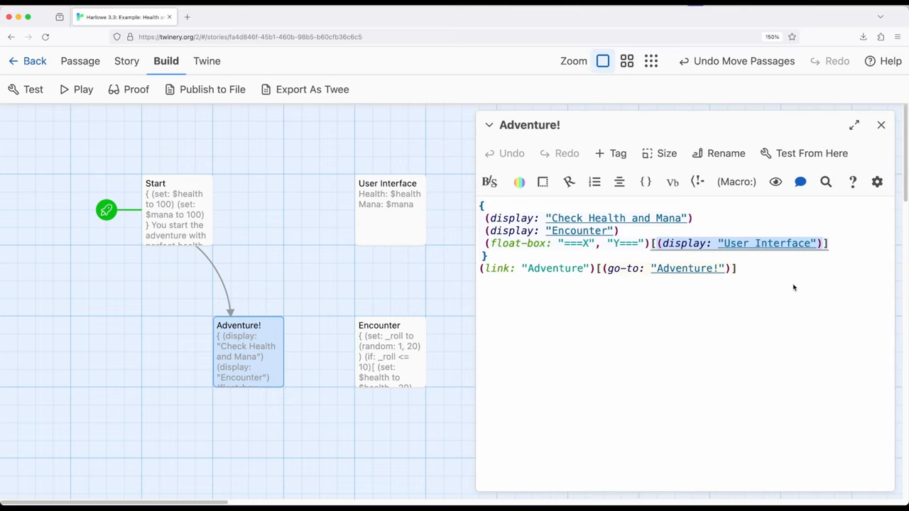
left_click(527, 257)
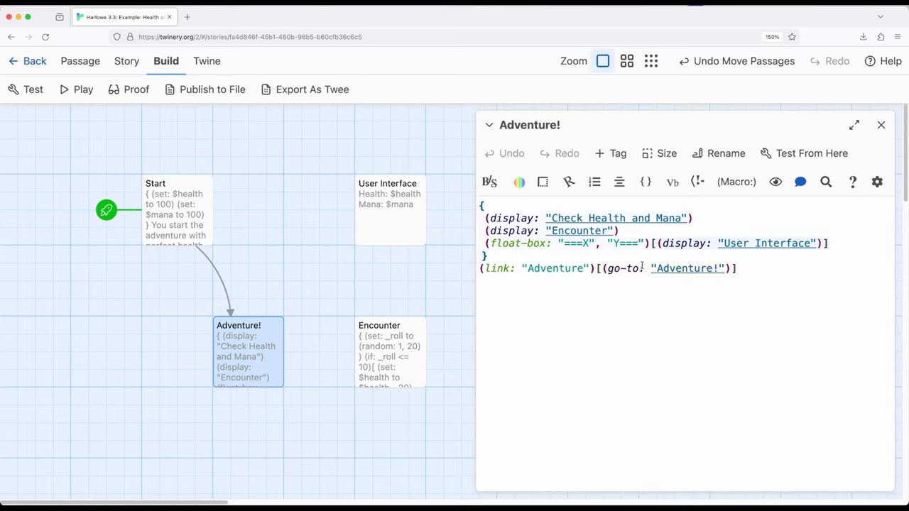
mouse_move(739, 268)
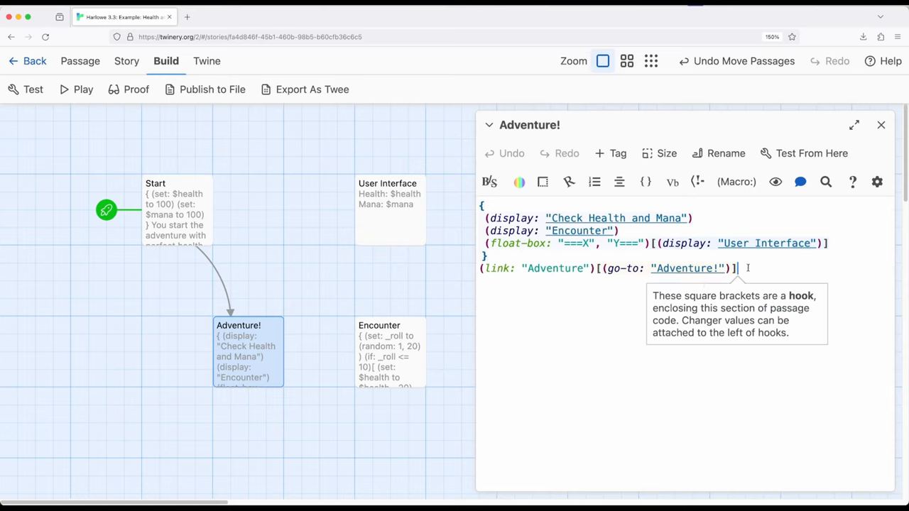
mouse_move(875, 147)
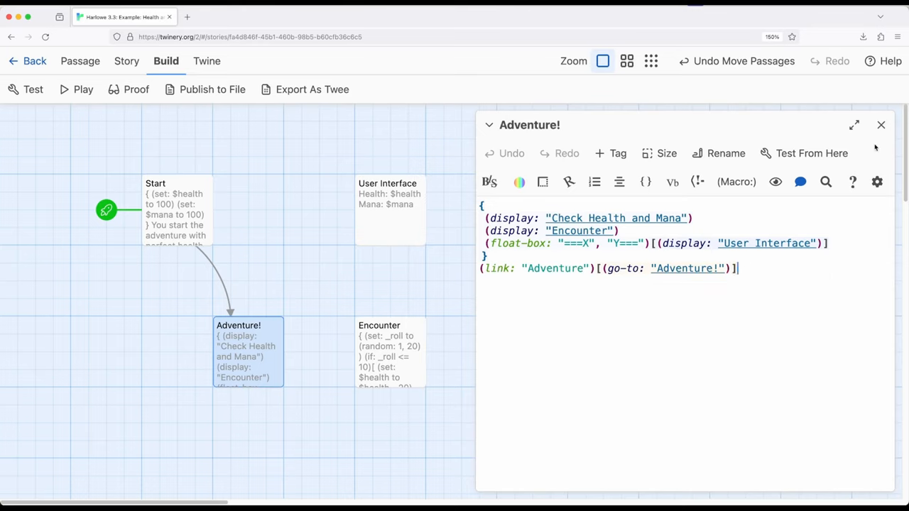
mouse_move(882, 125)
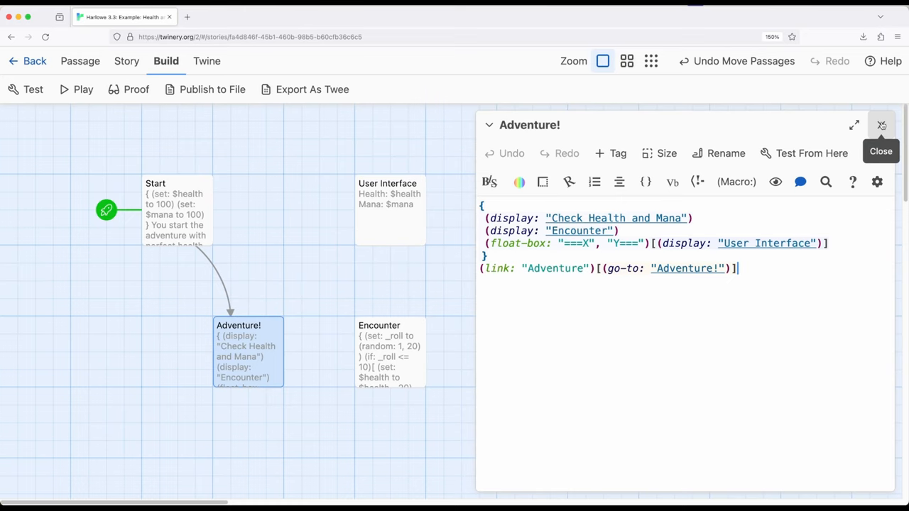
left_click(881, 126)
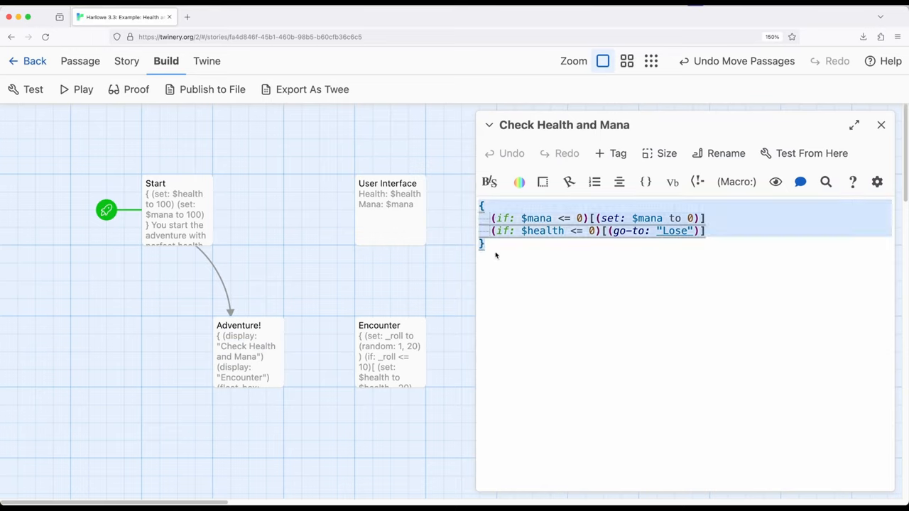
Step: Close Check Health and Mana, read the Lose ending, then open the Encounter passage
left_click(642, 208)
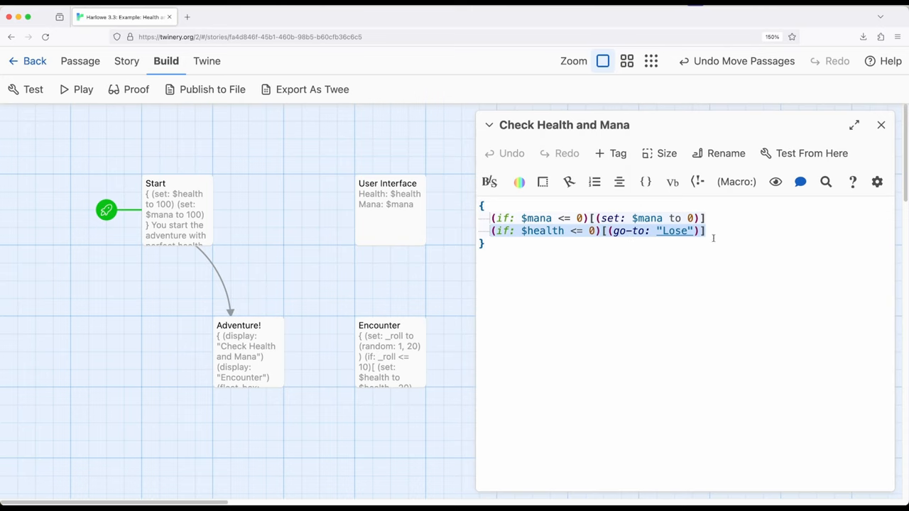
left_click(881, 125)
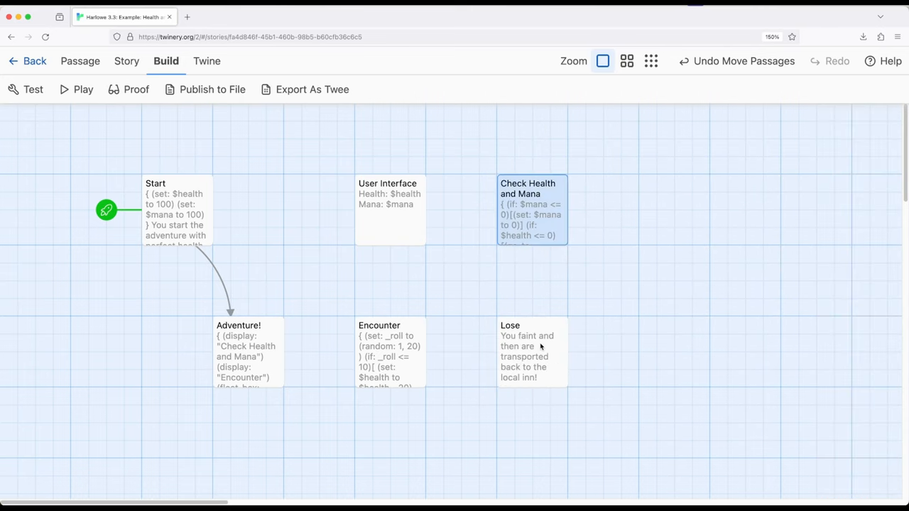
double_click(527, 352)
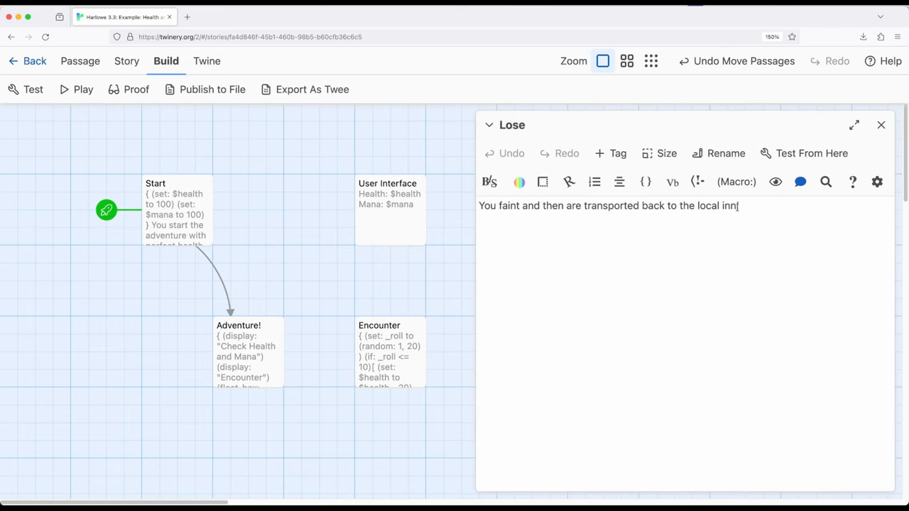
left_click(881, 125)
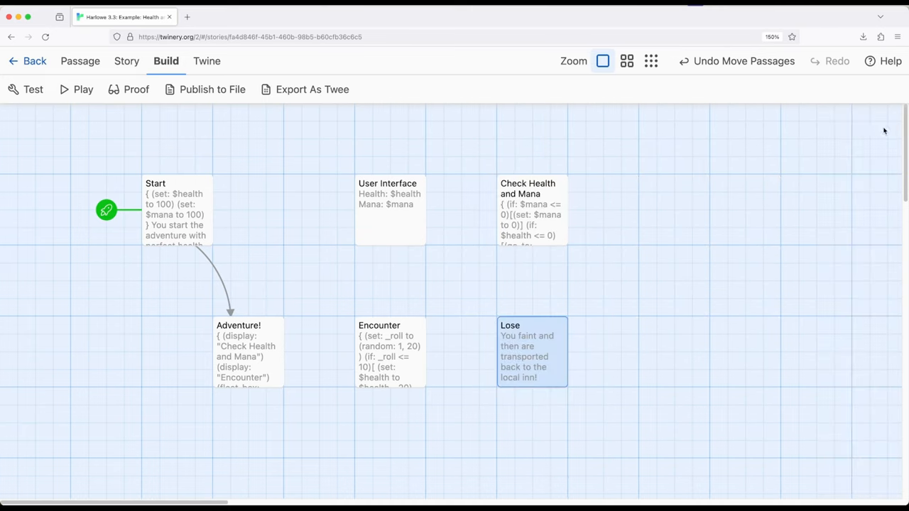
double_click(390, 206)
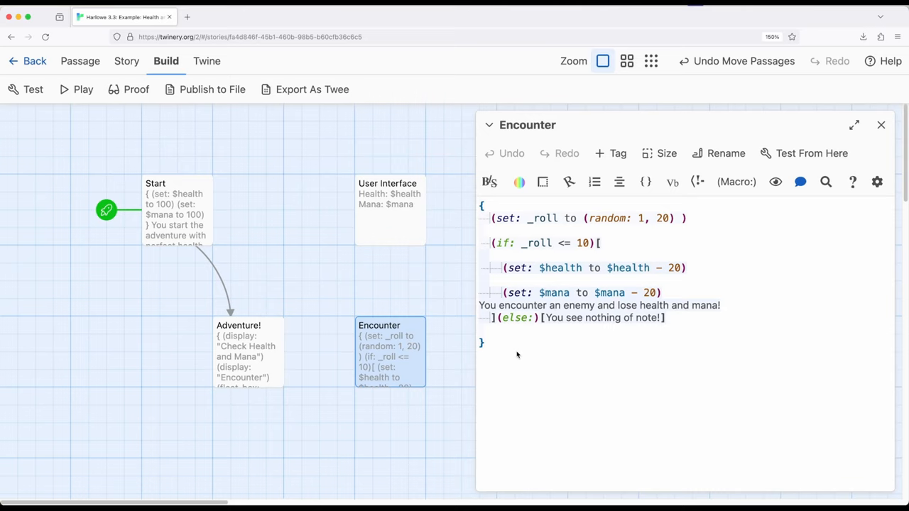
Step: Reopen the Adventure! passage and review its float-box line showing User Interface
left_click(492, 218)
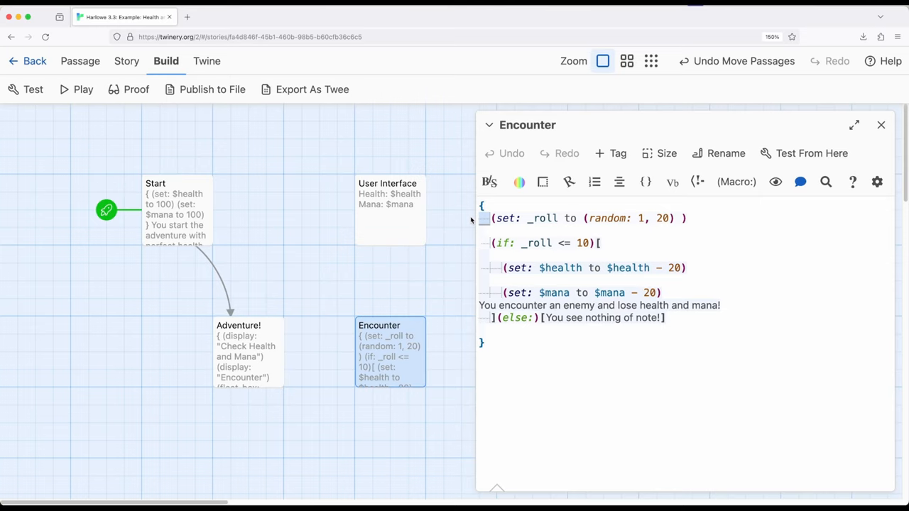
mouse_move(507, 234)
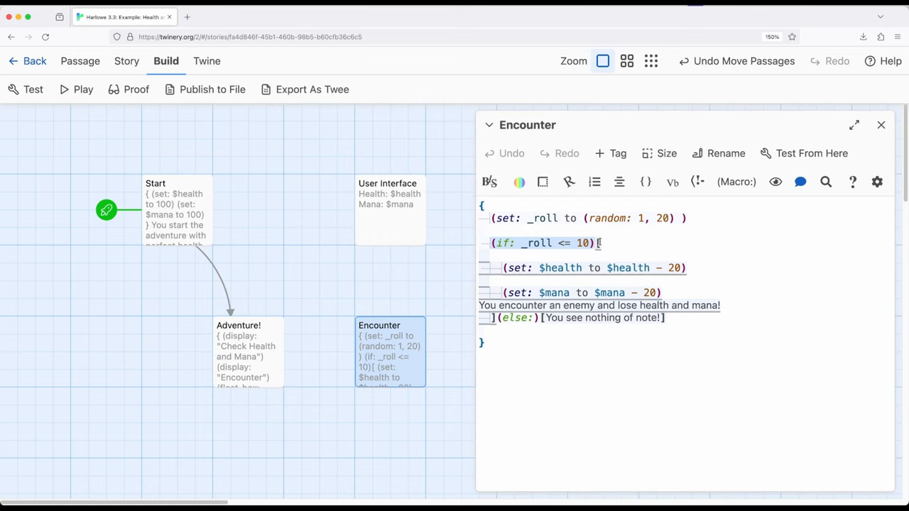
double_click(559, 268)
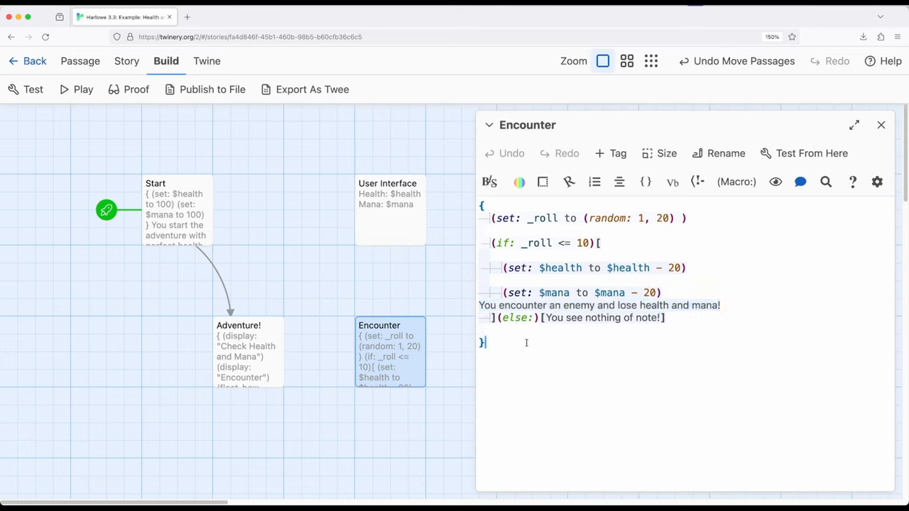
mouse_move(483, 342)
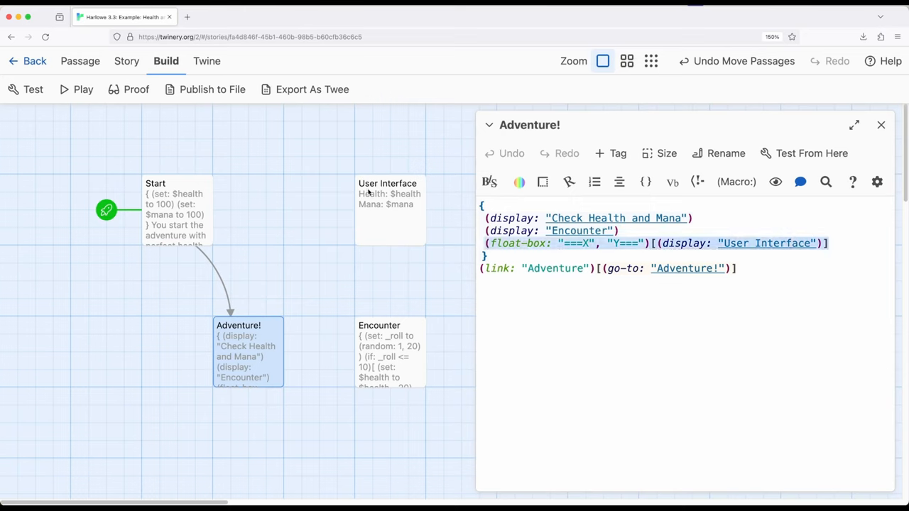
left_click(831, 243)
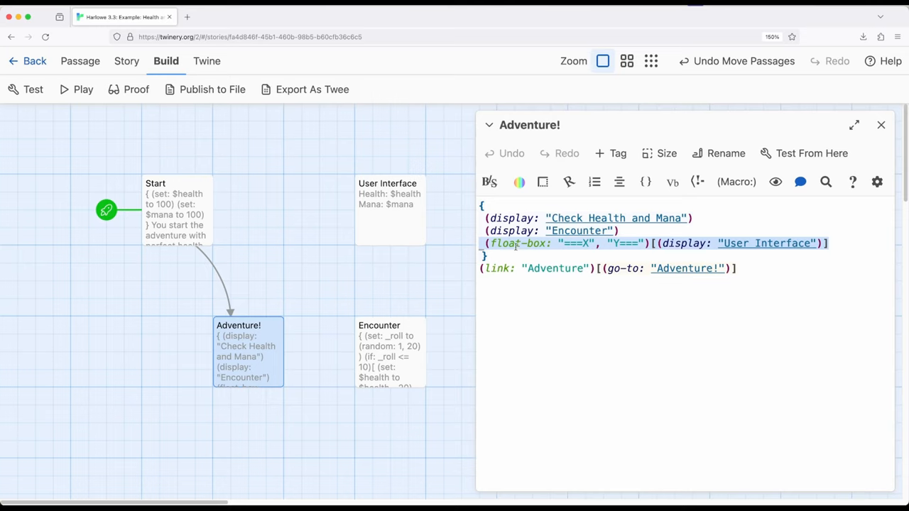
mouse_move(497, 218)
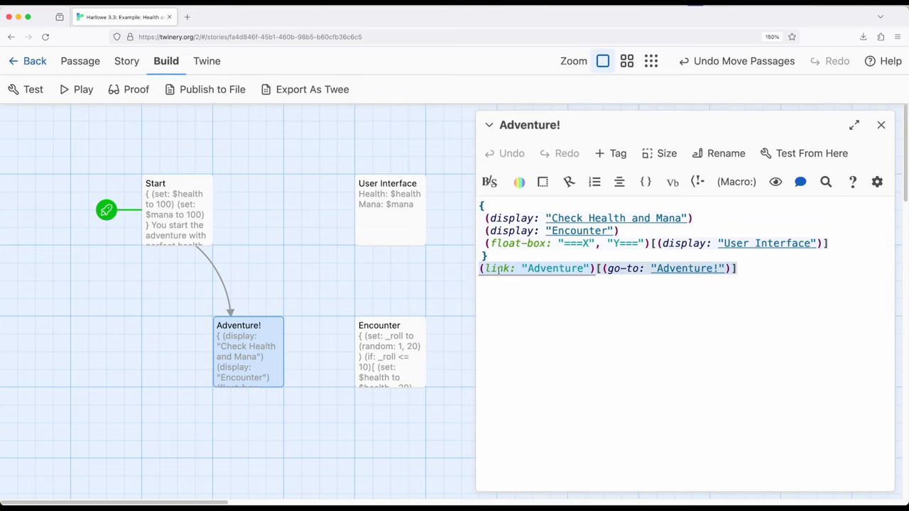
mouse_move(811, 153)
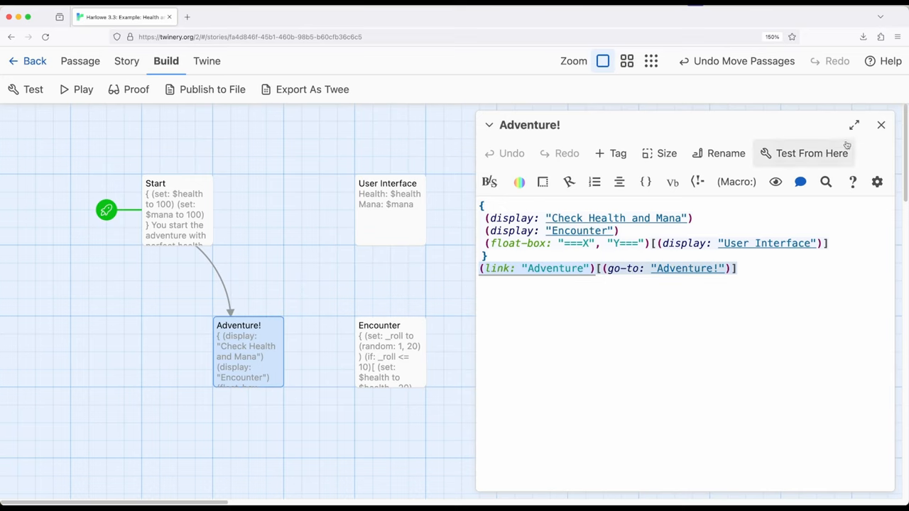
Step: Close the Adventure! passage editor to reveal the full passage map
left_click(882, 125)
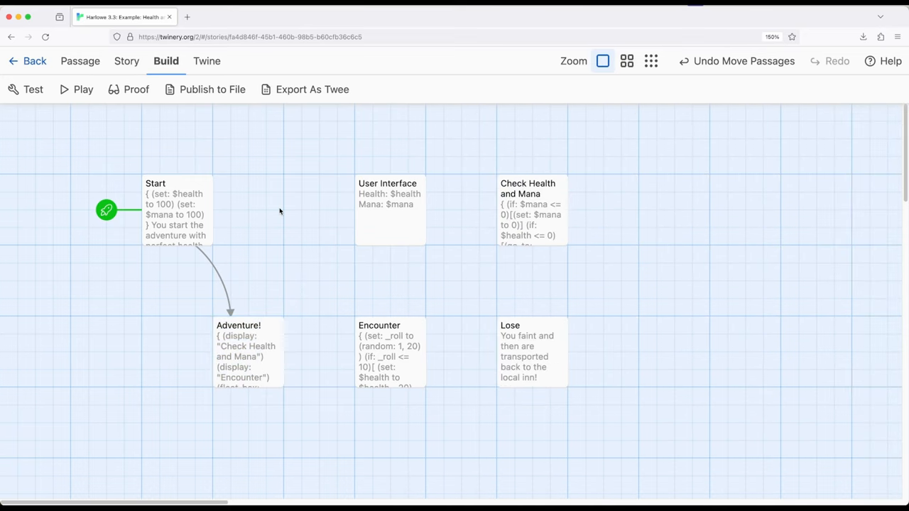
Step: Play the story and follow the first Adventure! link to show Health and Mana at 100
left_click(75, 89)
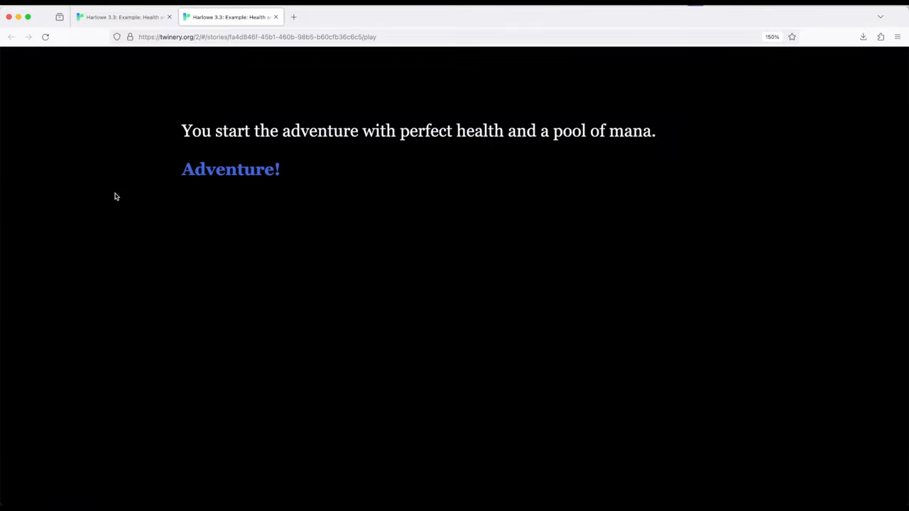
left_click(230, 169)
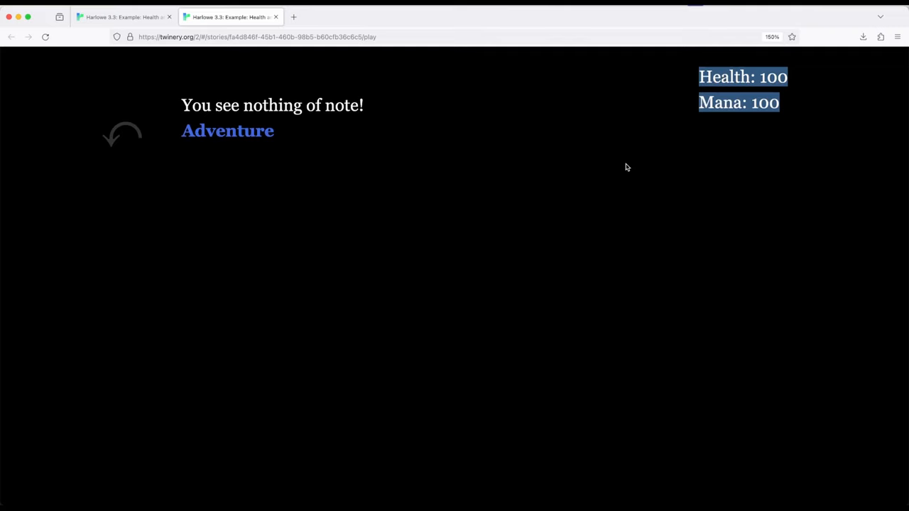
mouse_move(196, 103)
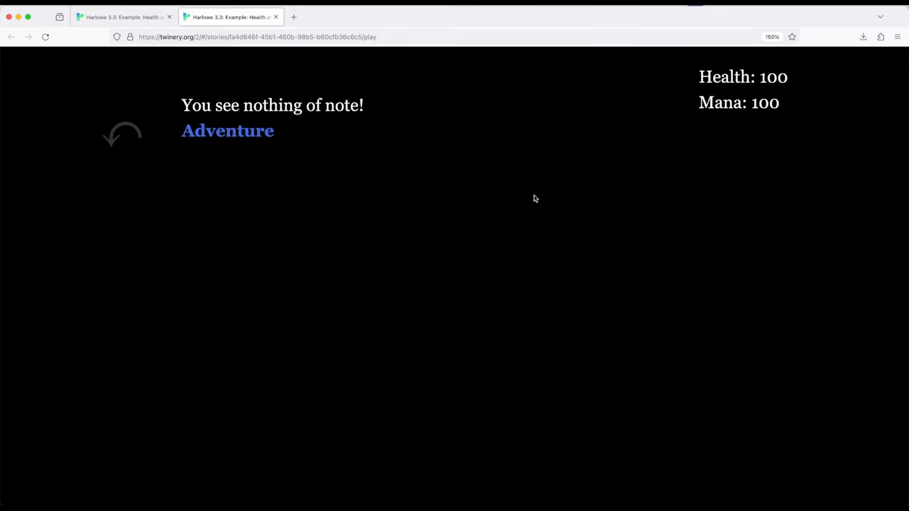
mouse_move(689, 65)
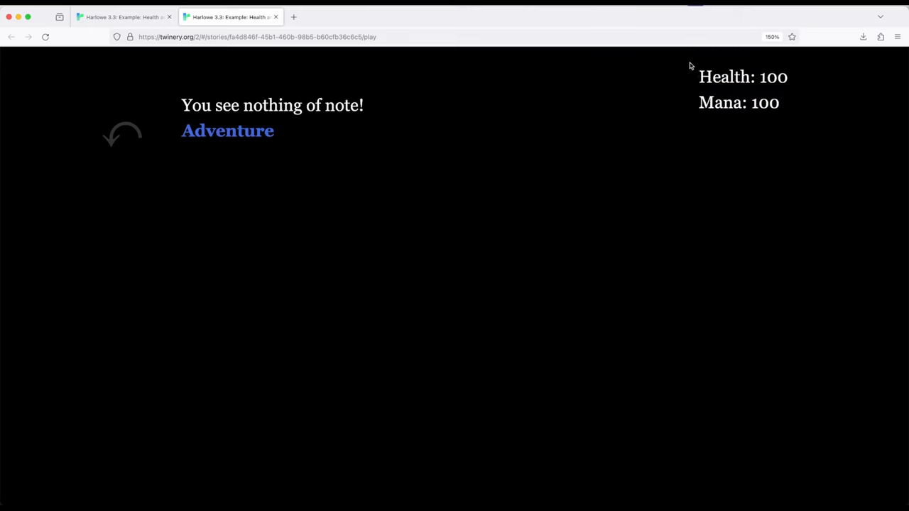
left_click_drag(698, 76, 779, 102)
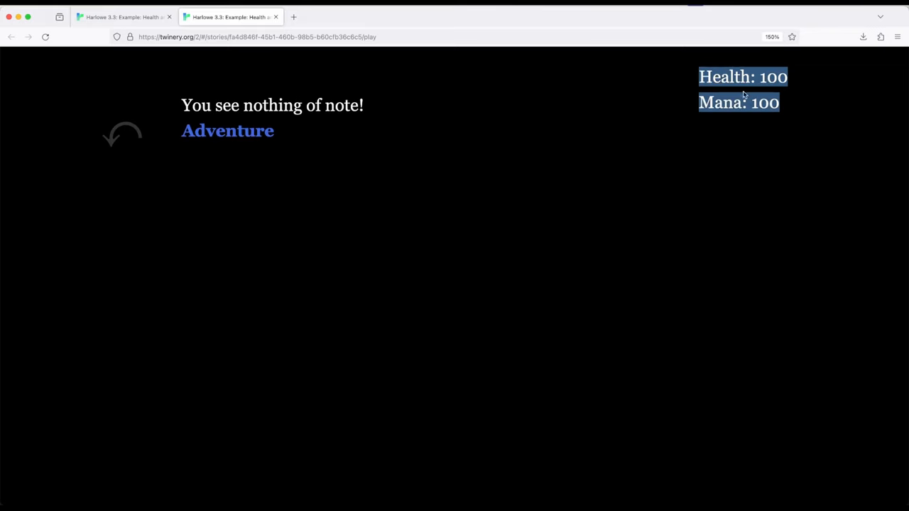
mouse_move(59, 104)
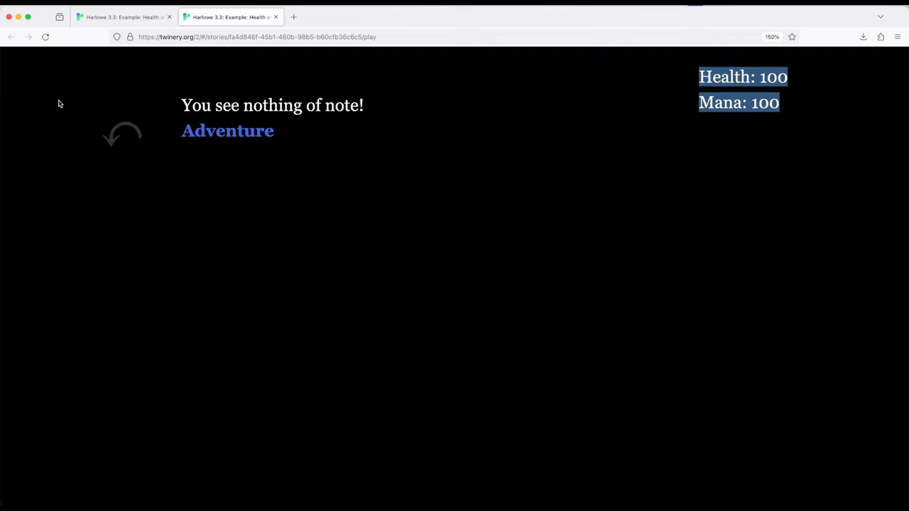
mouse_move(51, 91)
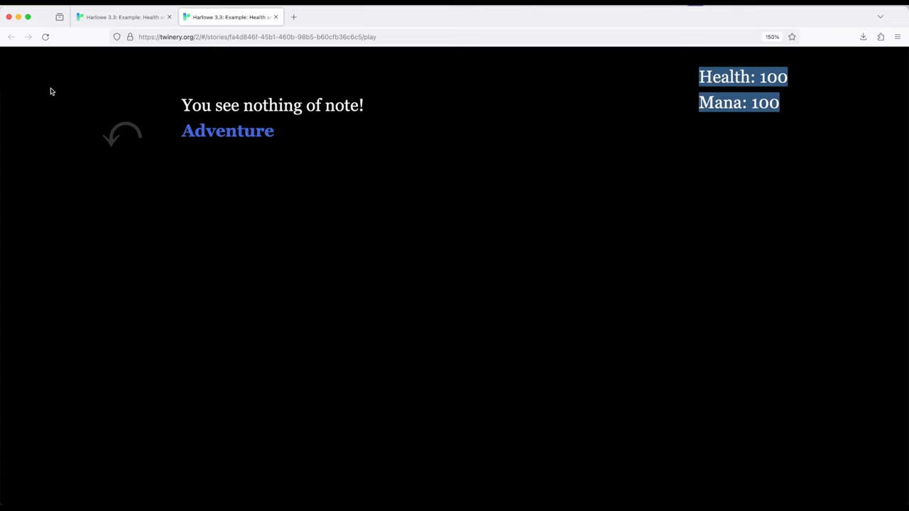
mouse_move(45, 75)
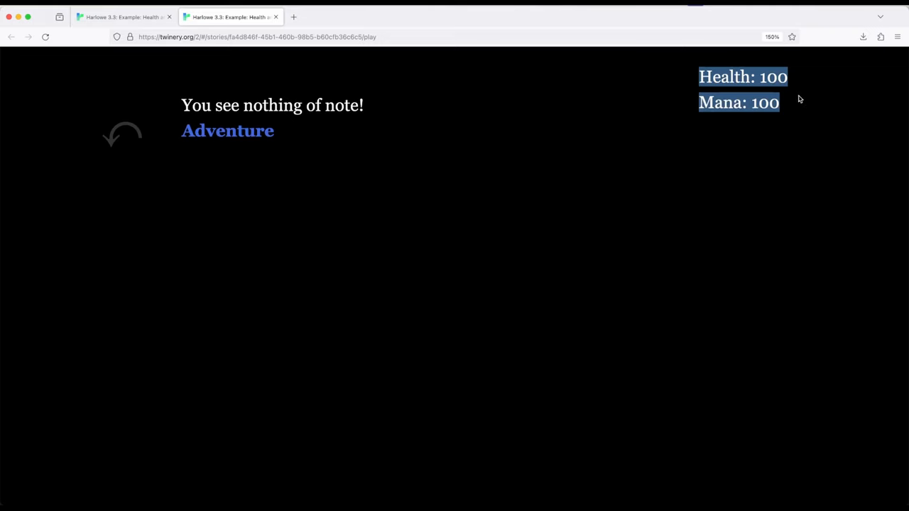
mouse_move(373, 255)
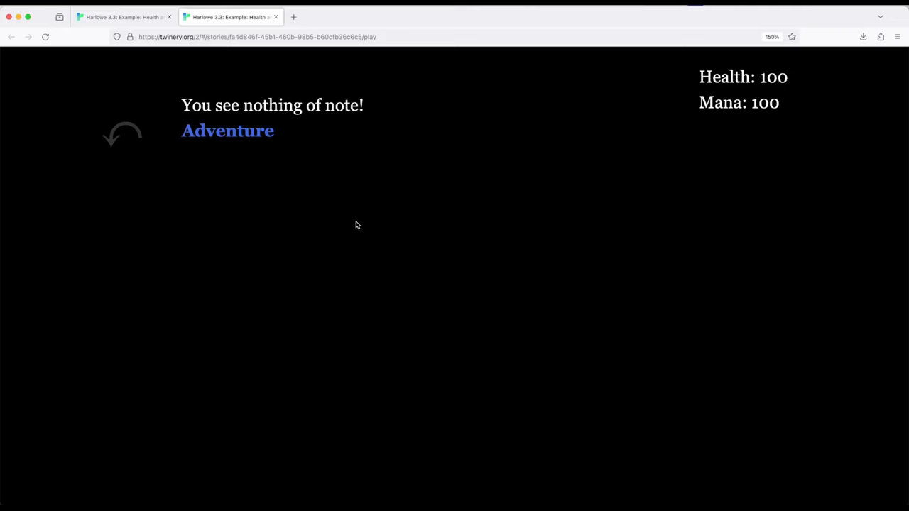
mouse_move(761, 90)
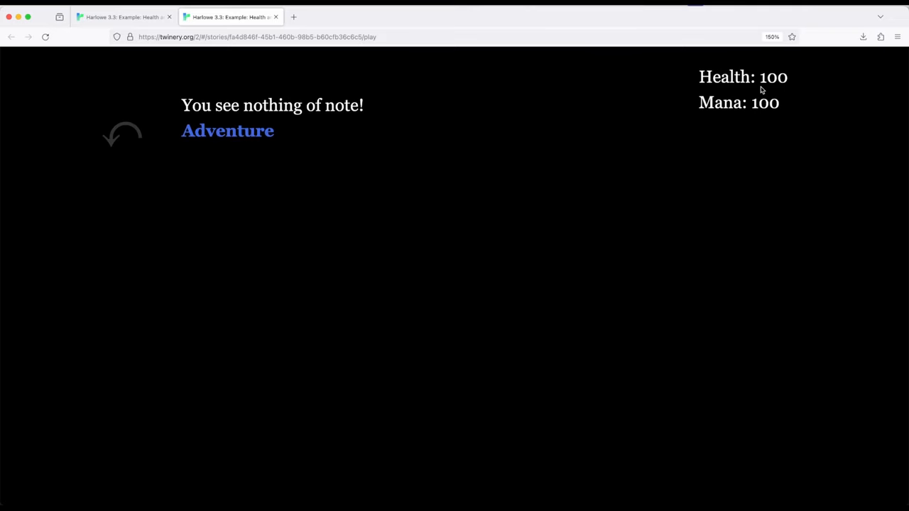
mouse_move(315, 105)
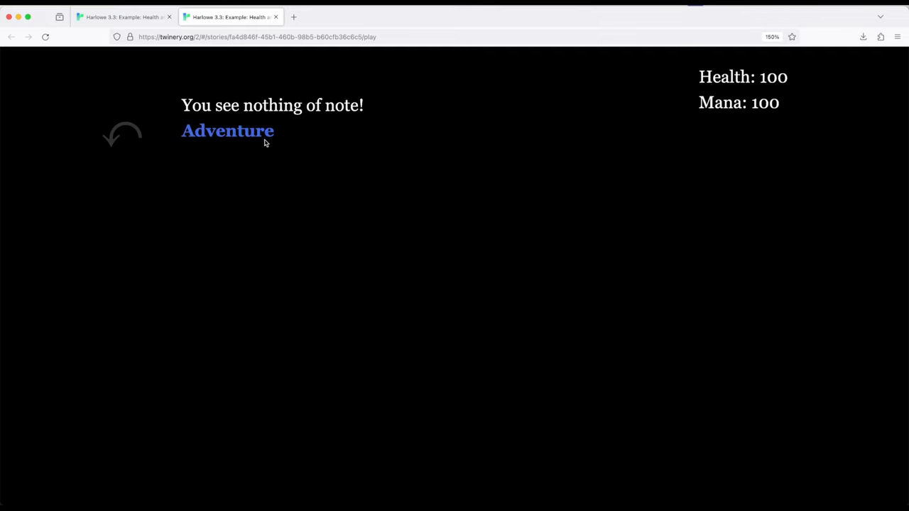
mouse_move(227, 131)
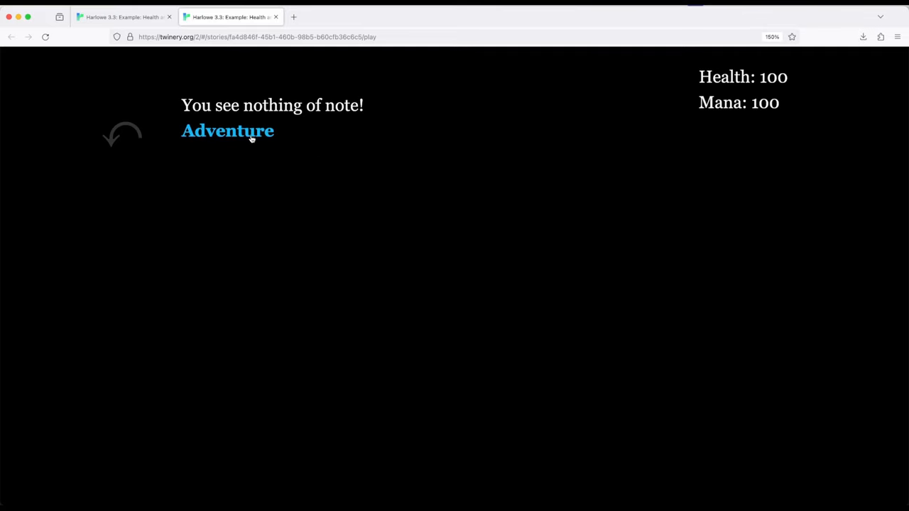
Step: Follow the Adventure link seven times until Health and Mana drop to 0
left_click(228, 131)
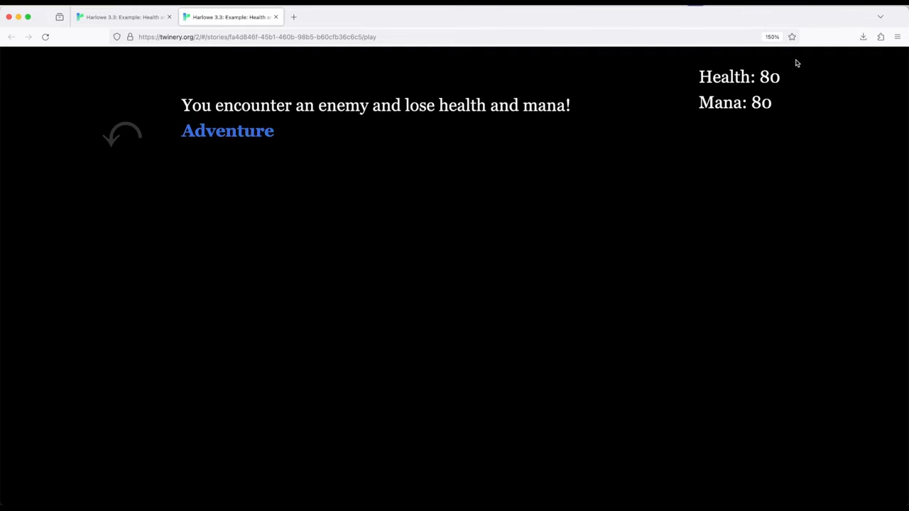
left_click(227, 130)
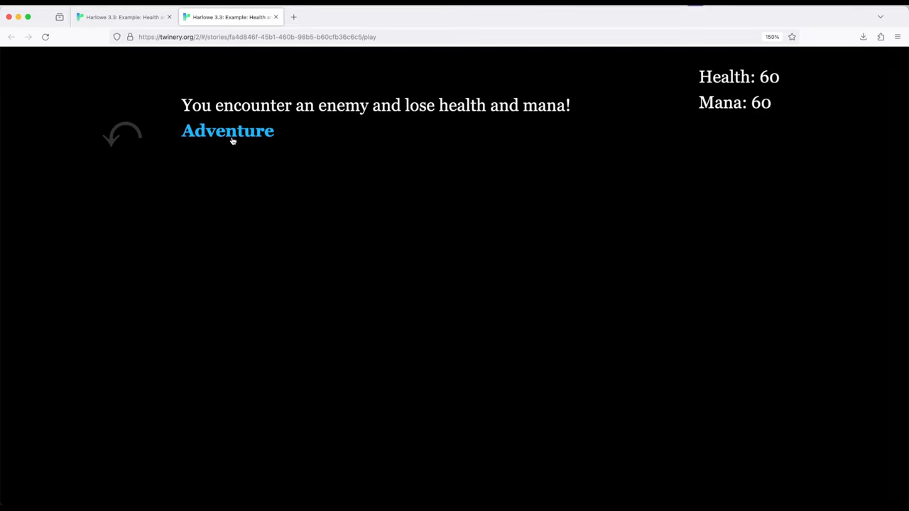
left_click(227, 131)
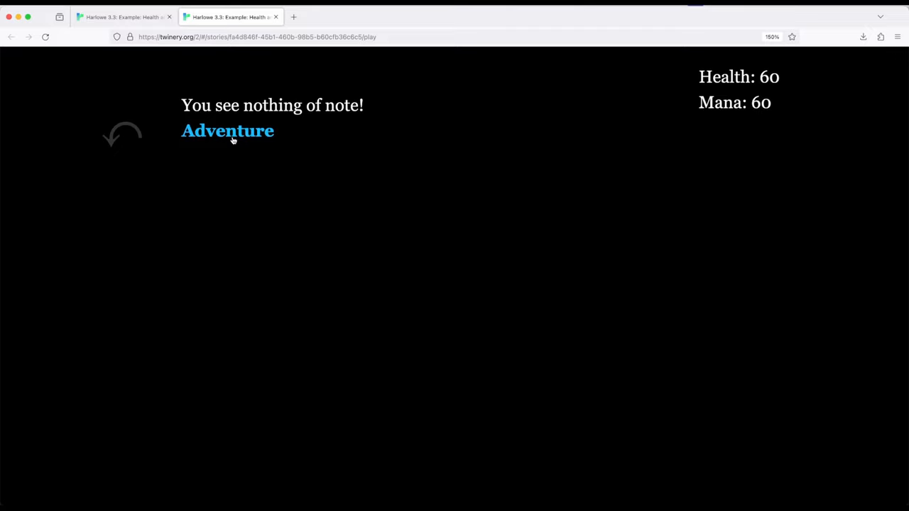
left_click(227, 130)
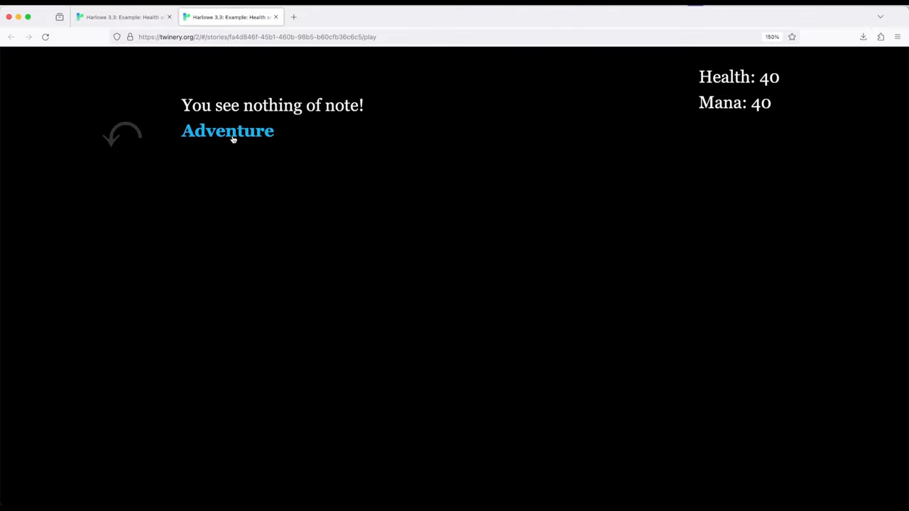
left_click(227, 131)
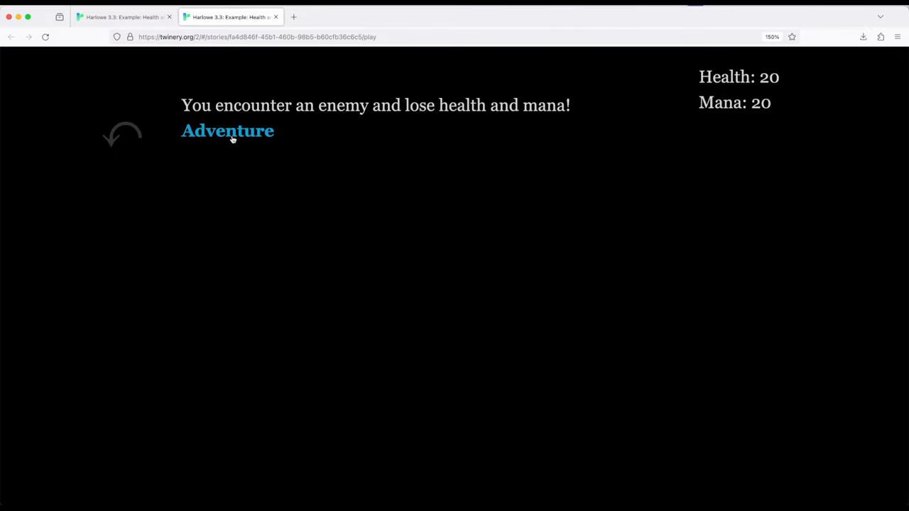
left_click(227, 131)
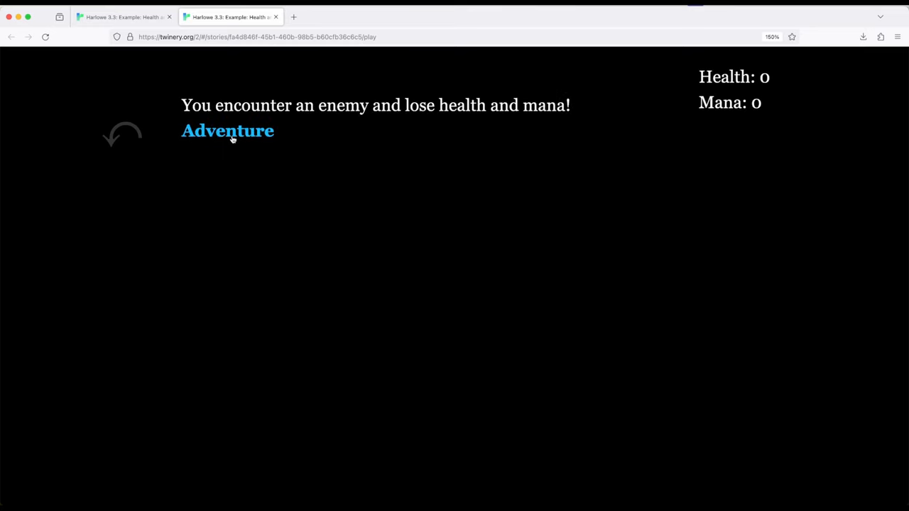
left_click(227, 130)
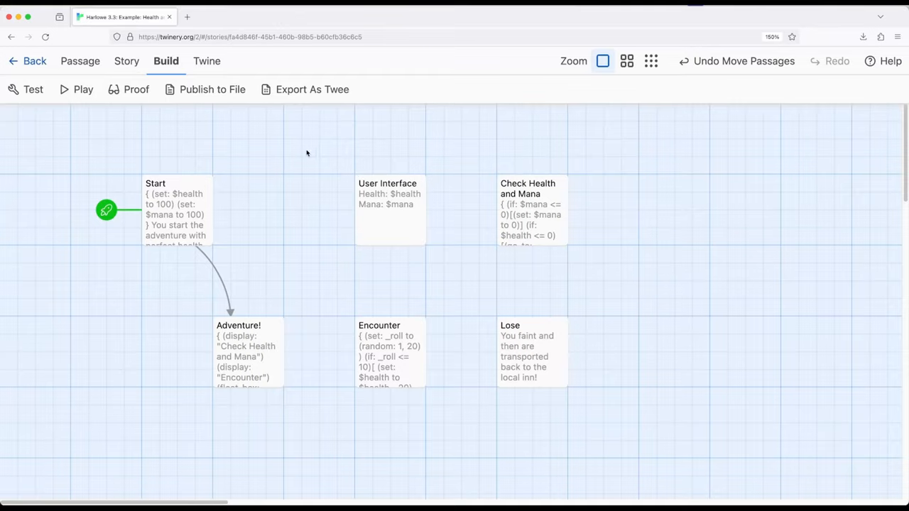
mouse_move(268, 255)
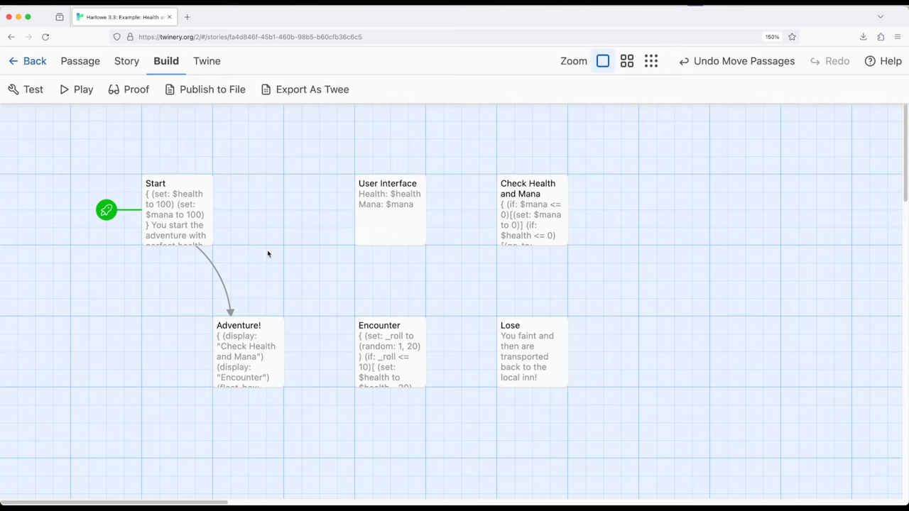
mouse_move(304, 268)
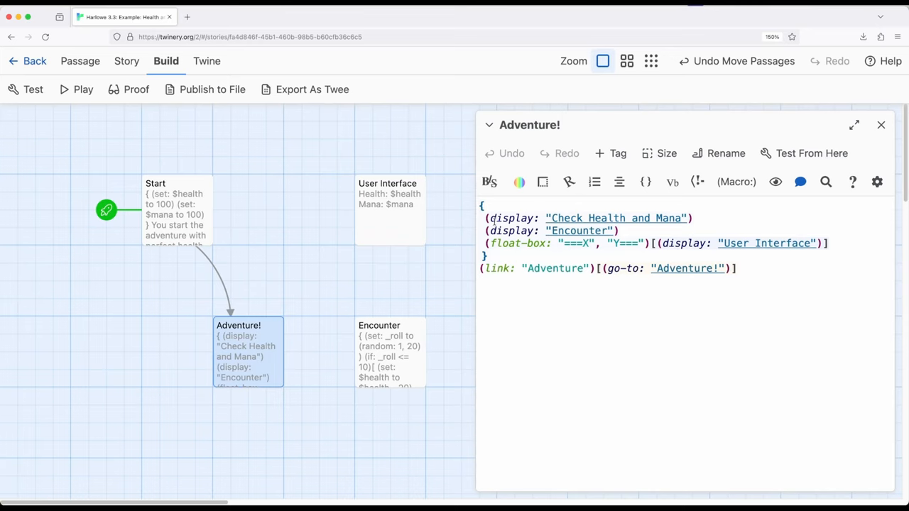
Step: Close the Adventure! passage editor to return to the story map
left_click_drag(492, 218, 847, 243)
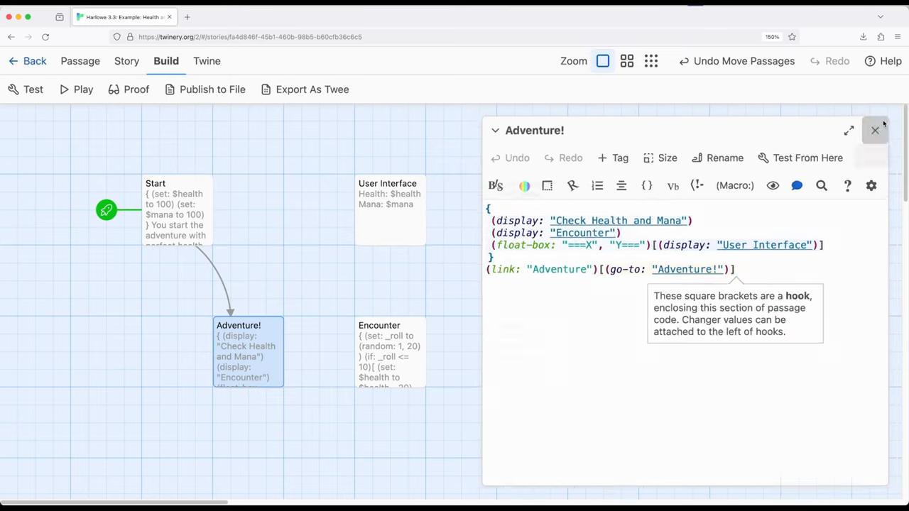
left_click(875, 131)
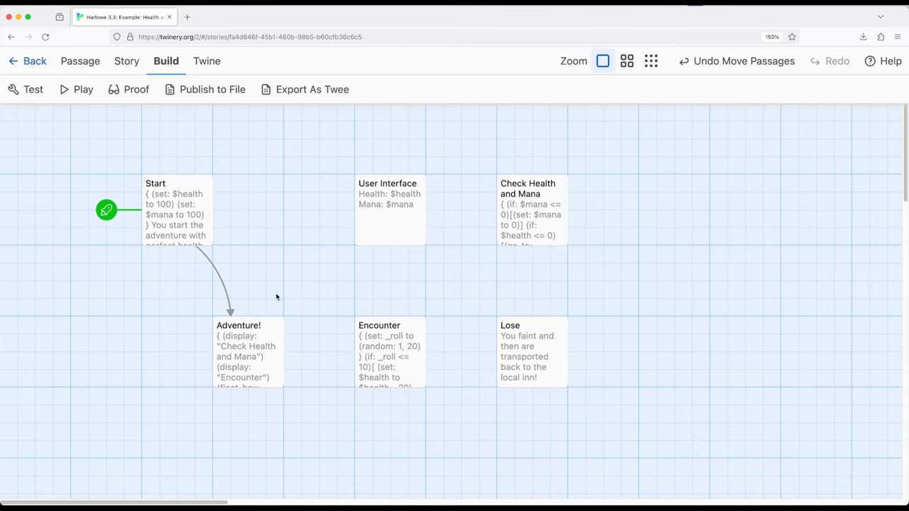
mouse_move(299, 282)
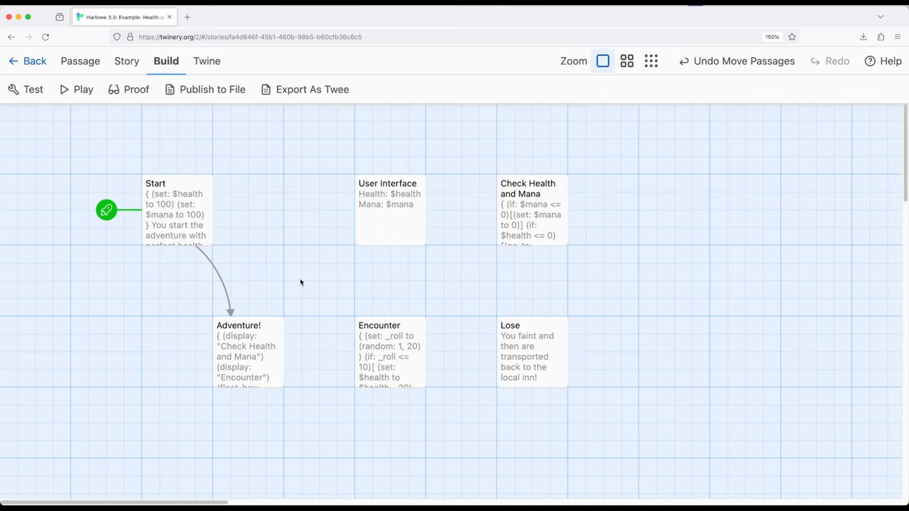
mouse_move(301, 283)
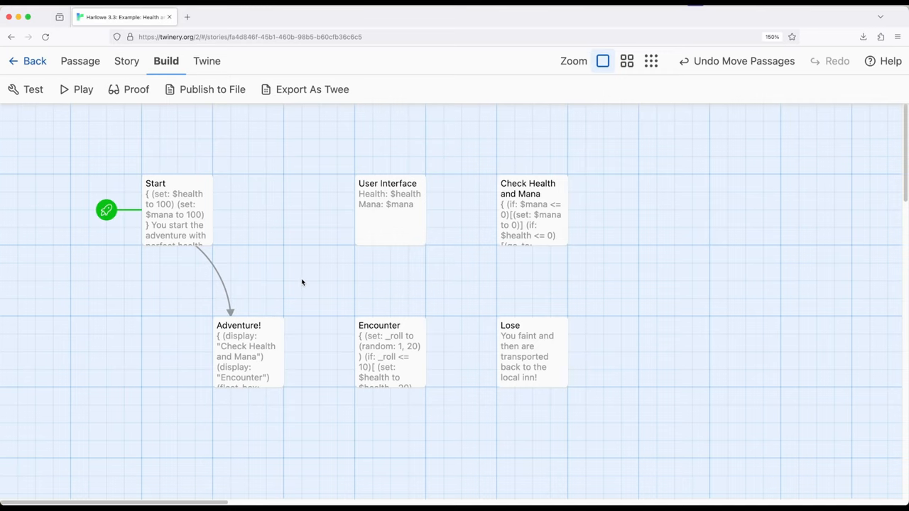
mouse_move(304, 280)
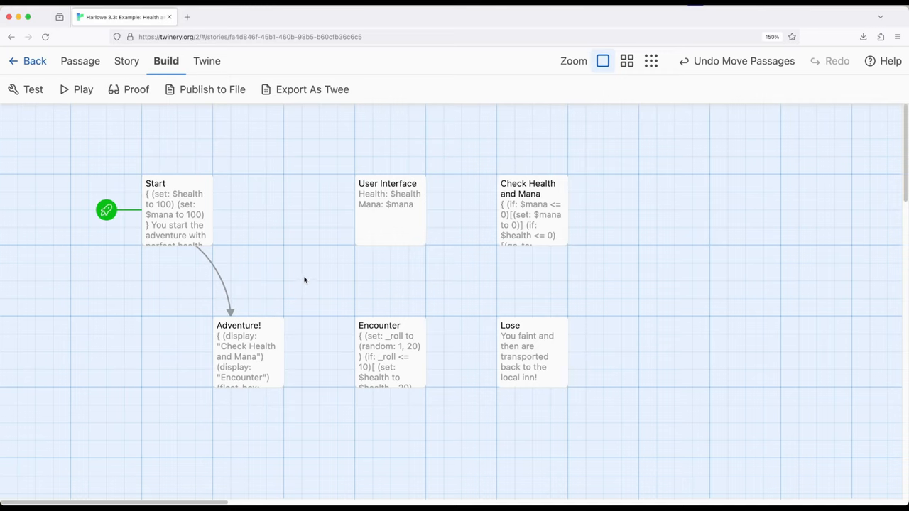